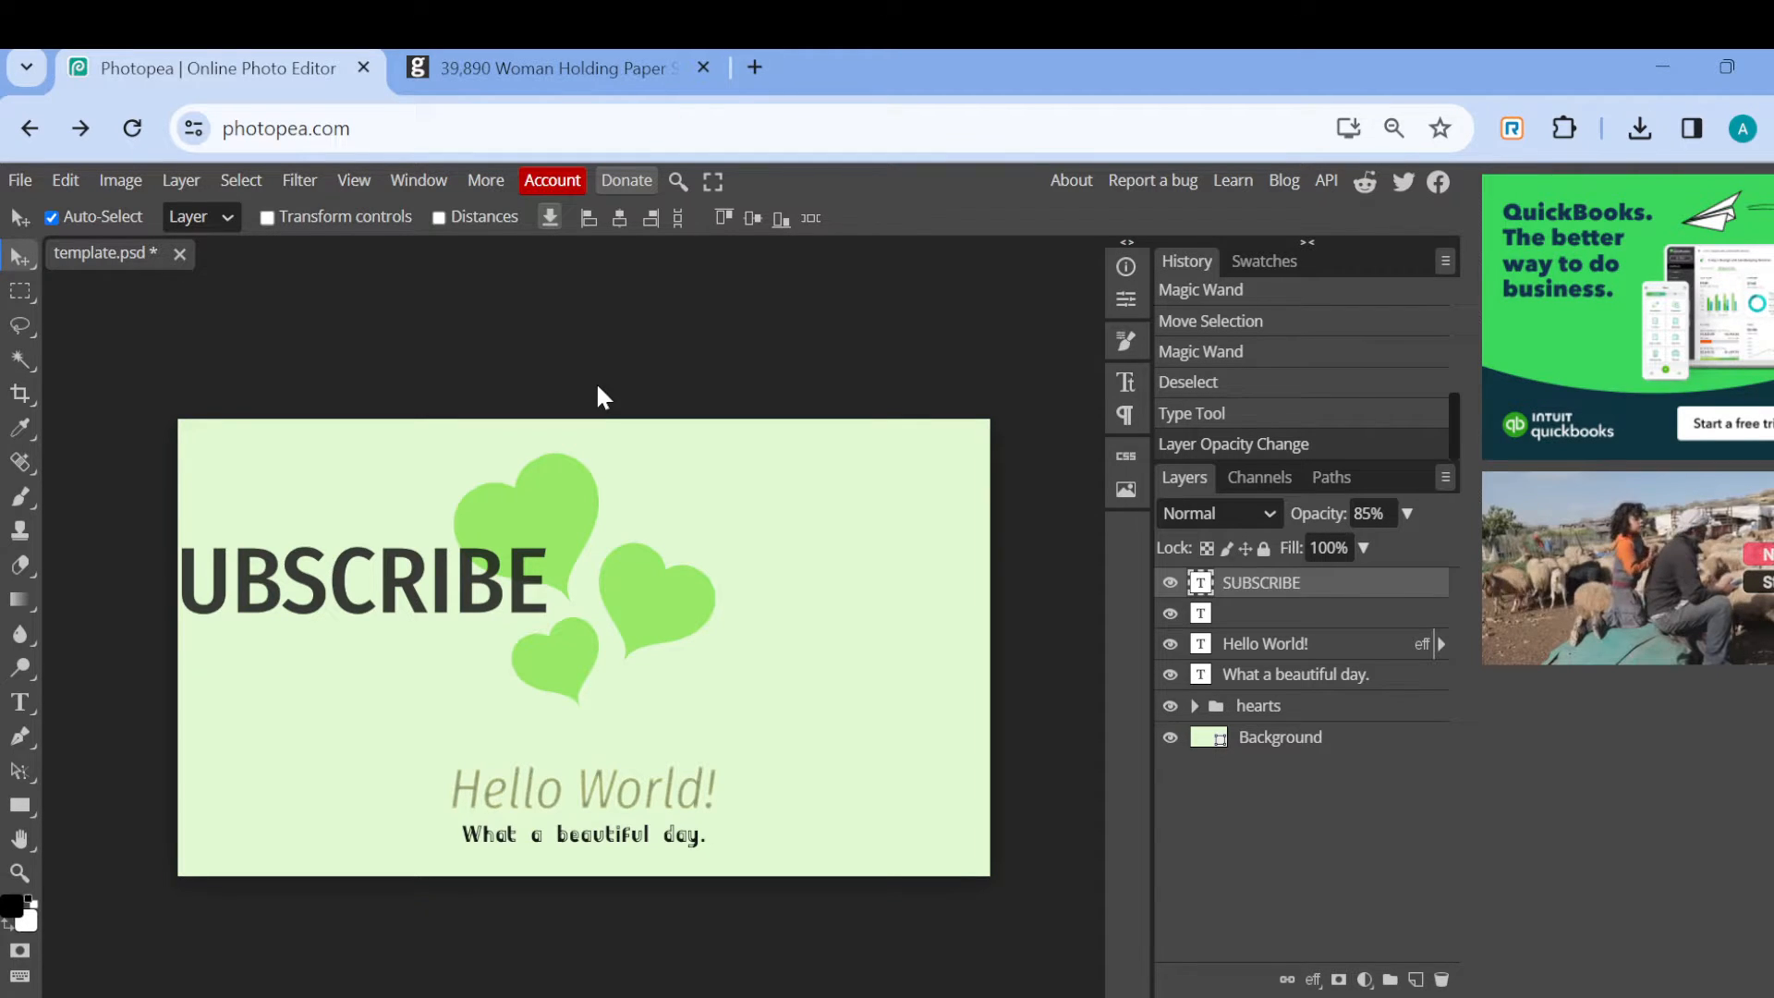
pyautogui.moveTo(1239, 905)
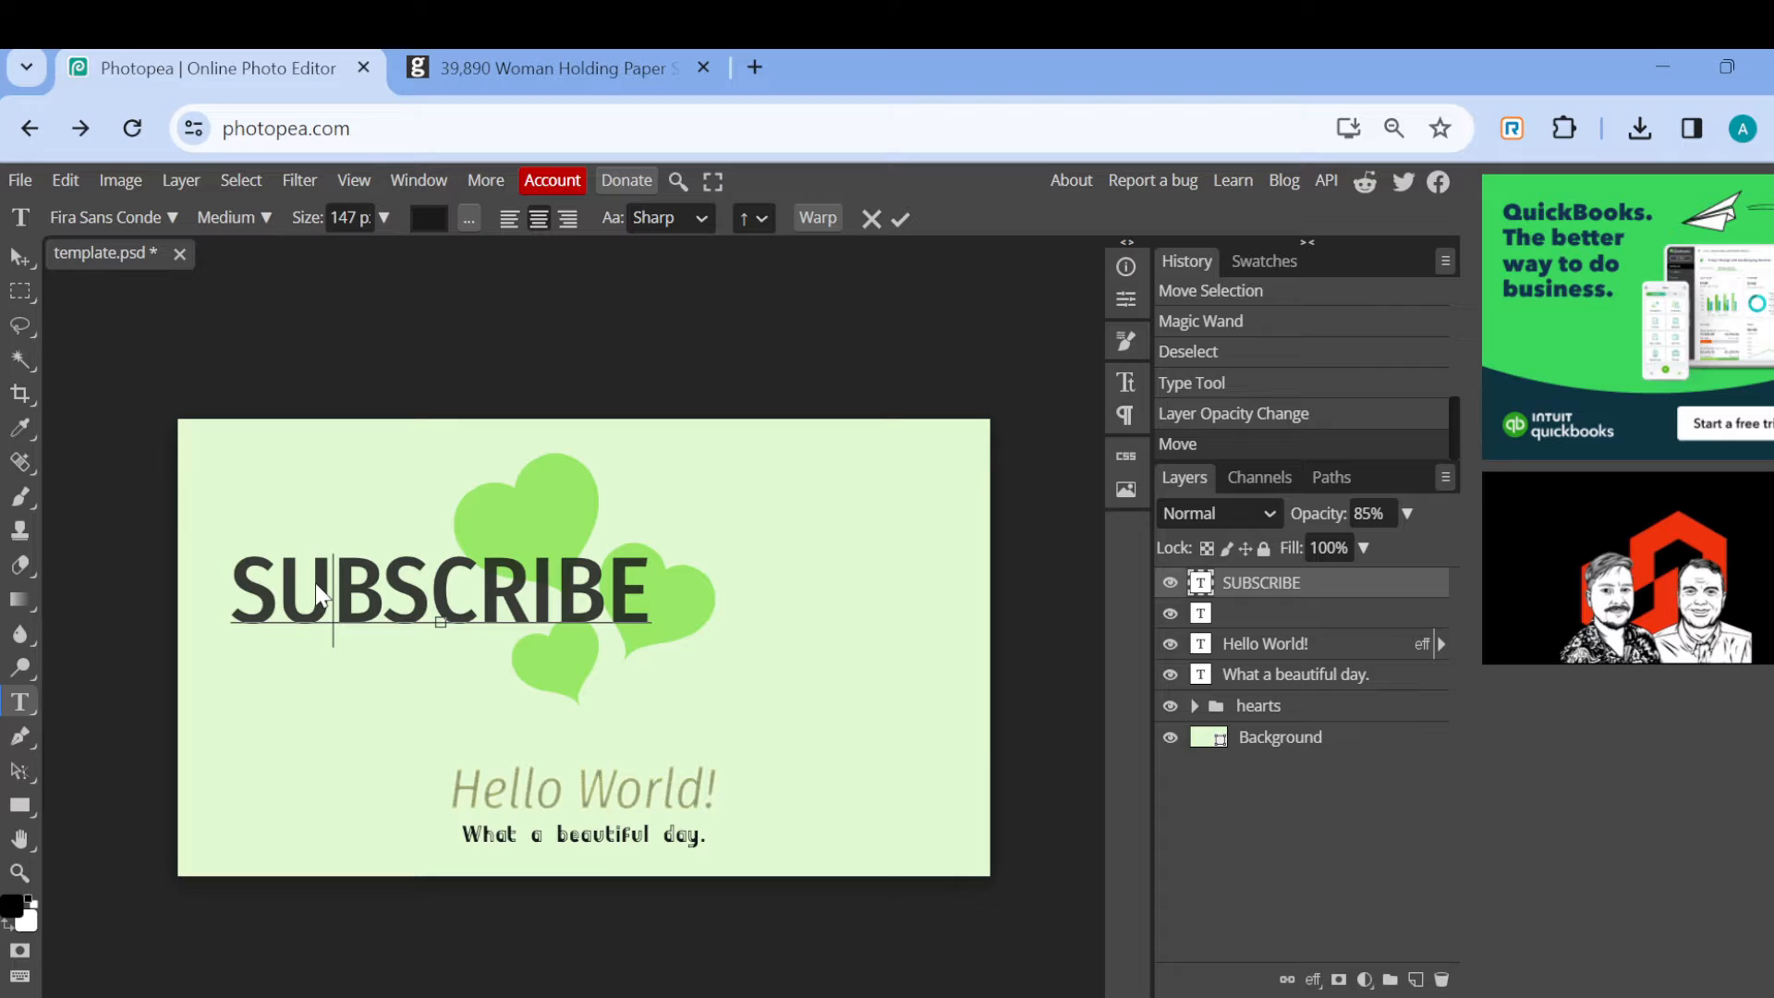
pyautogui.moveTo(257, 580)
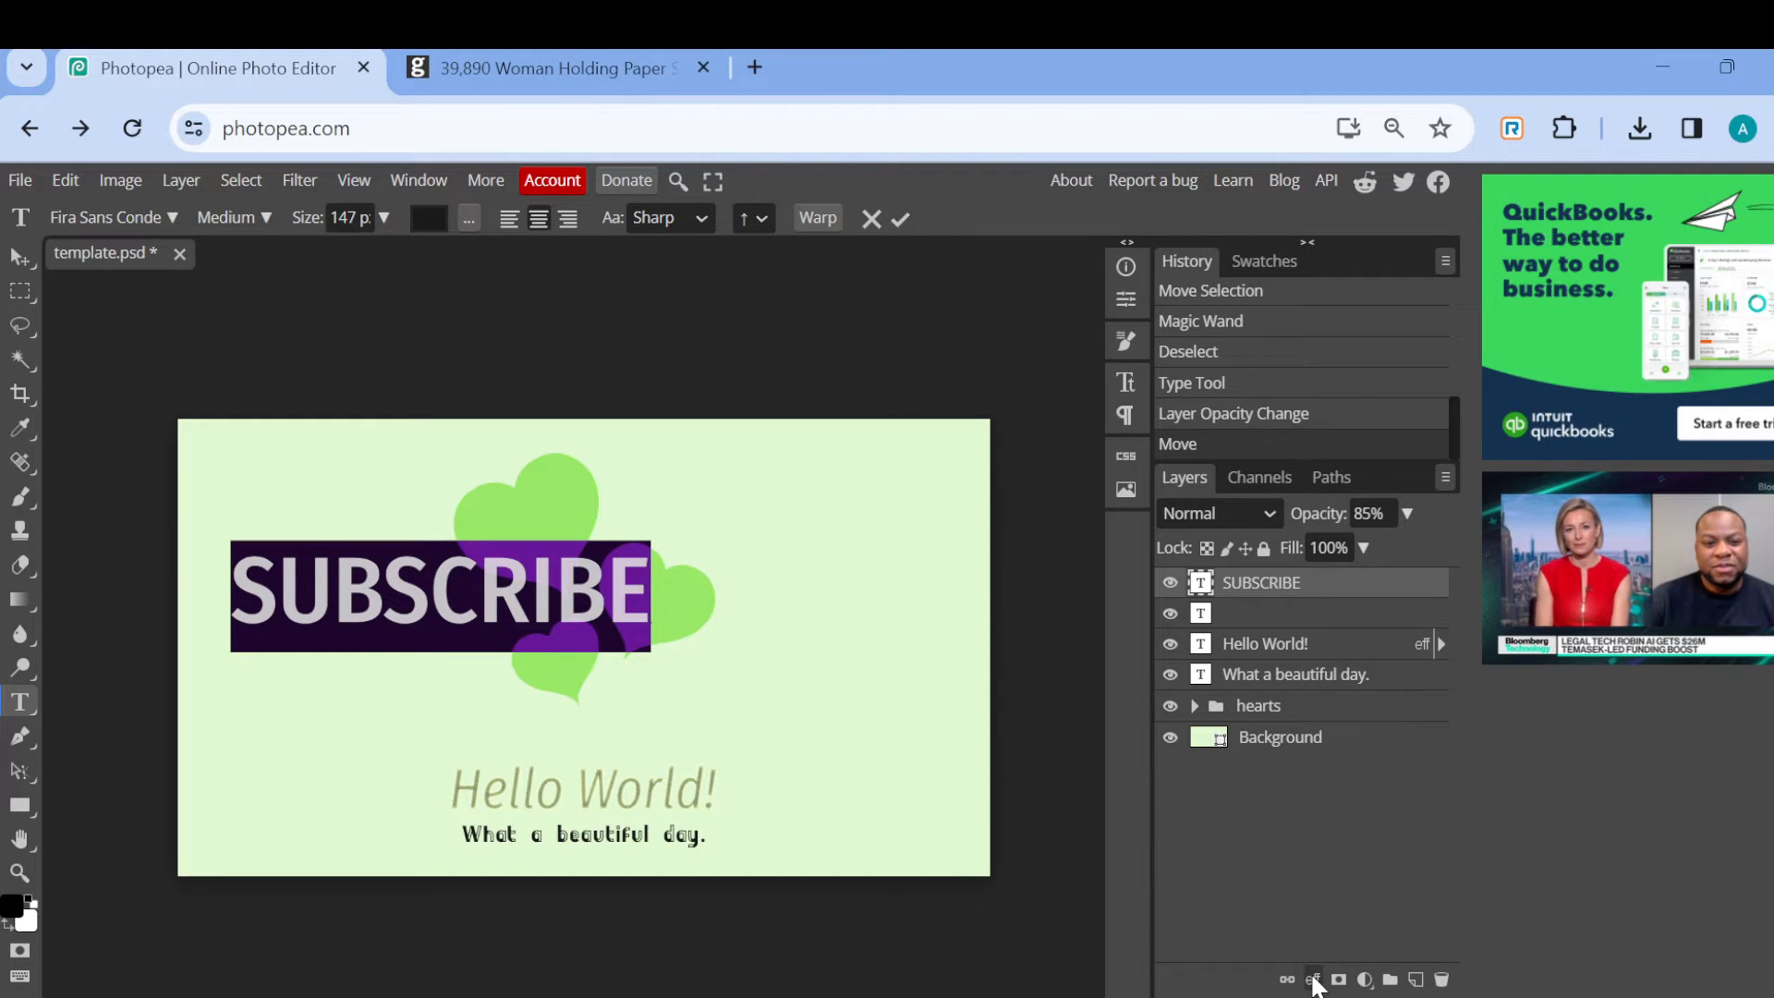
pyautogui.moveTo(1403, 984)
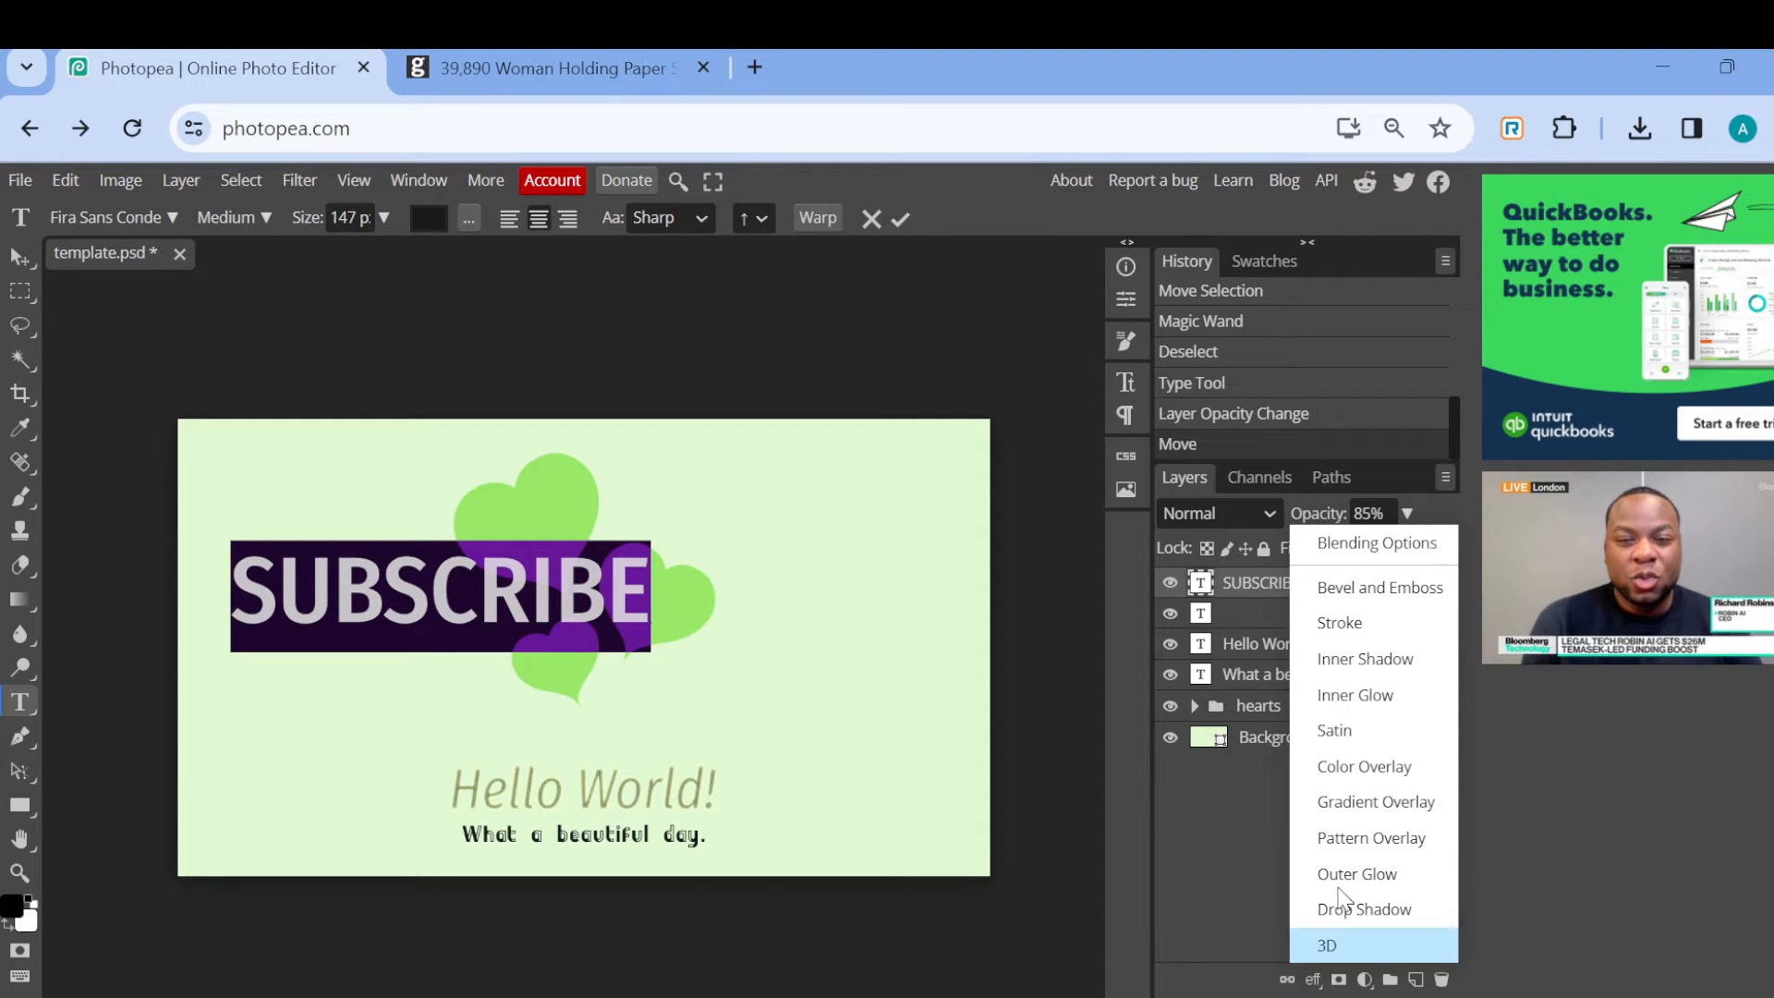
pyautogui.moveTo(1375, 543)
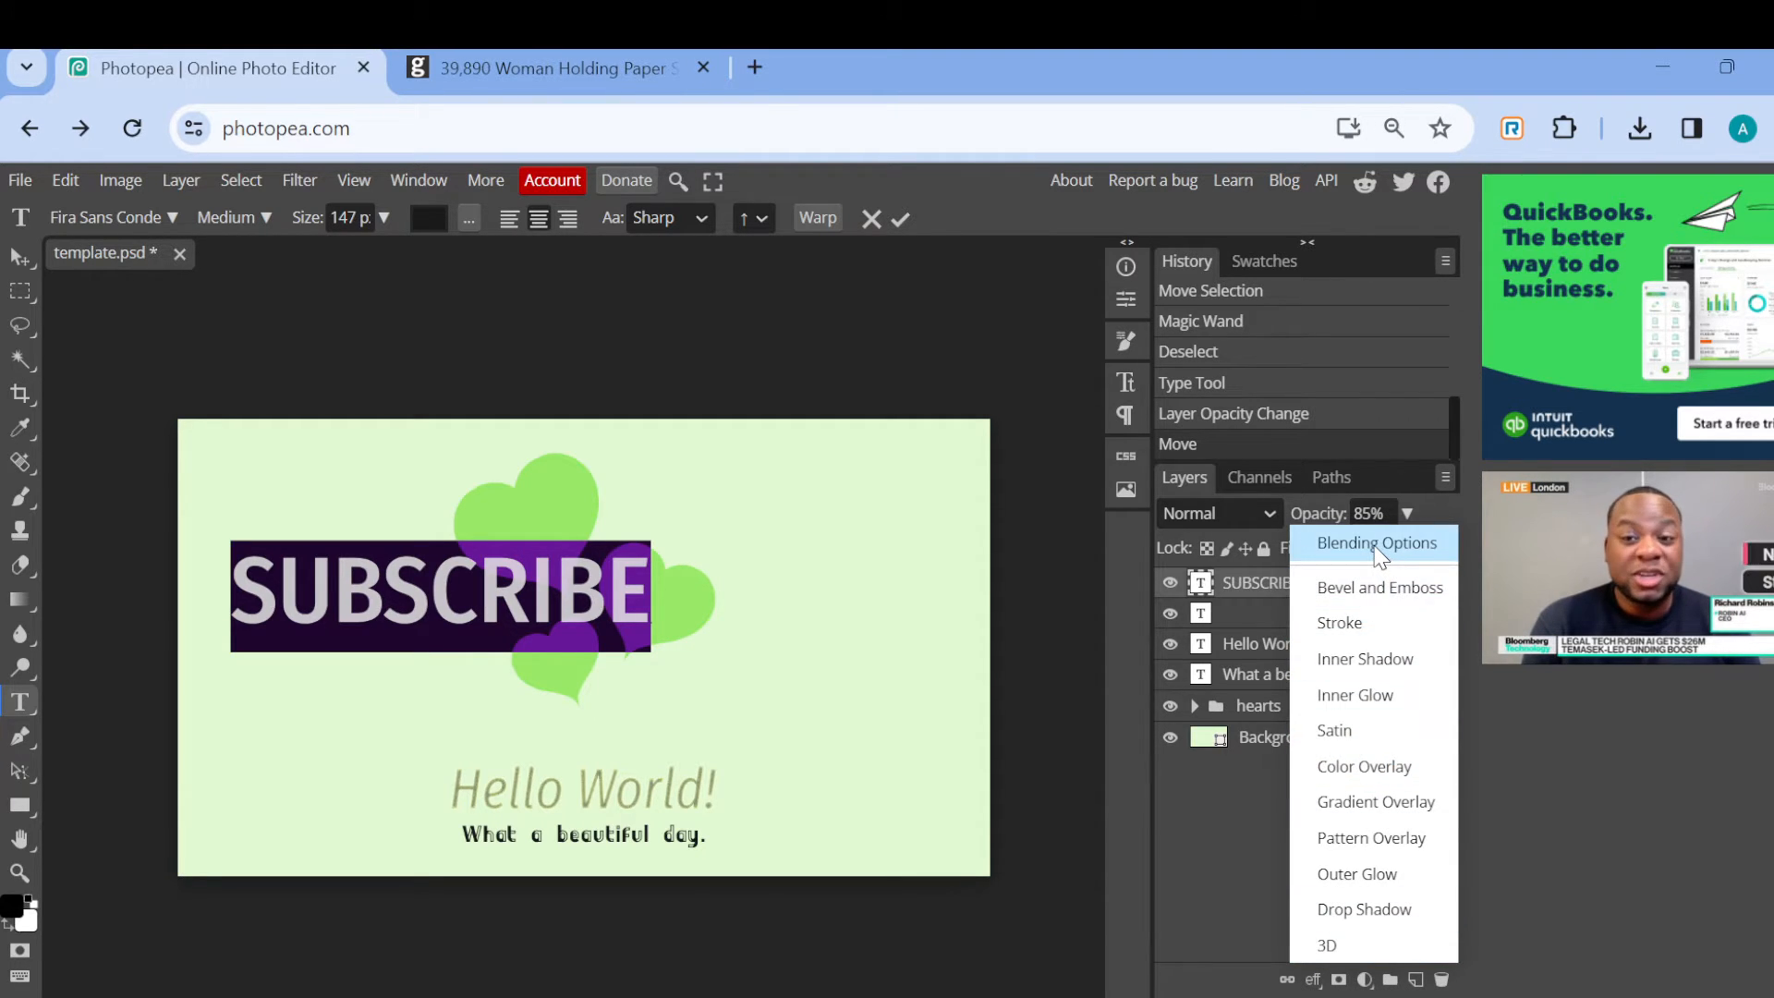
# Open Blending Options for the SUBSCRIBE text layer from the fx menu.
pyautogui.click(1378, 543)
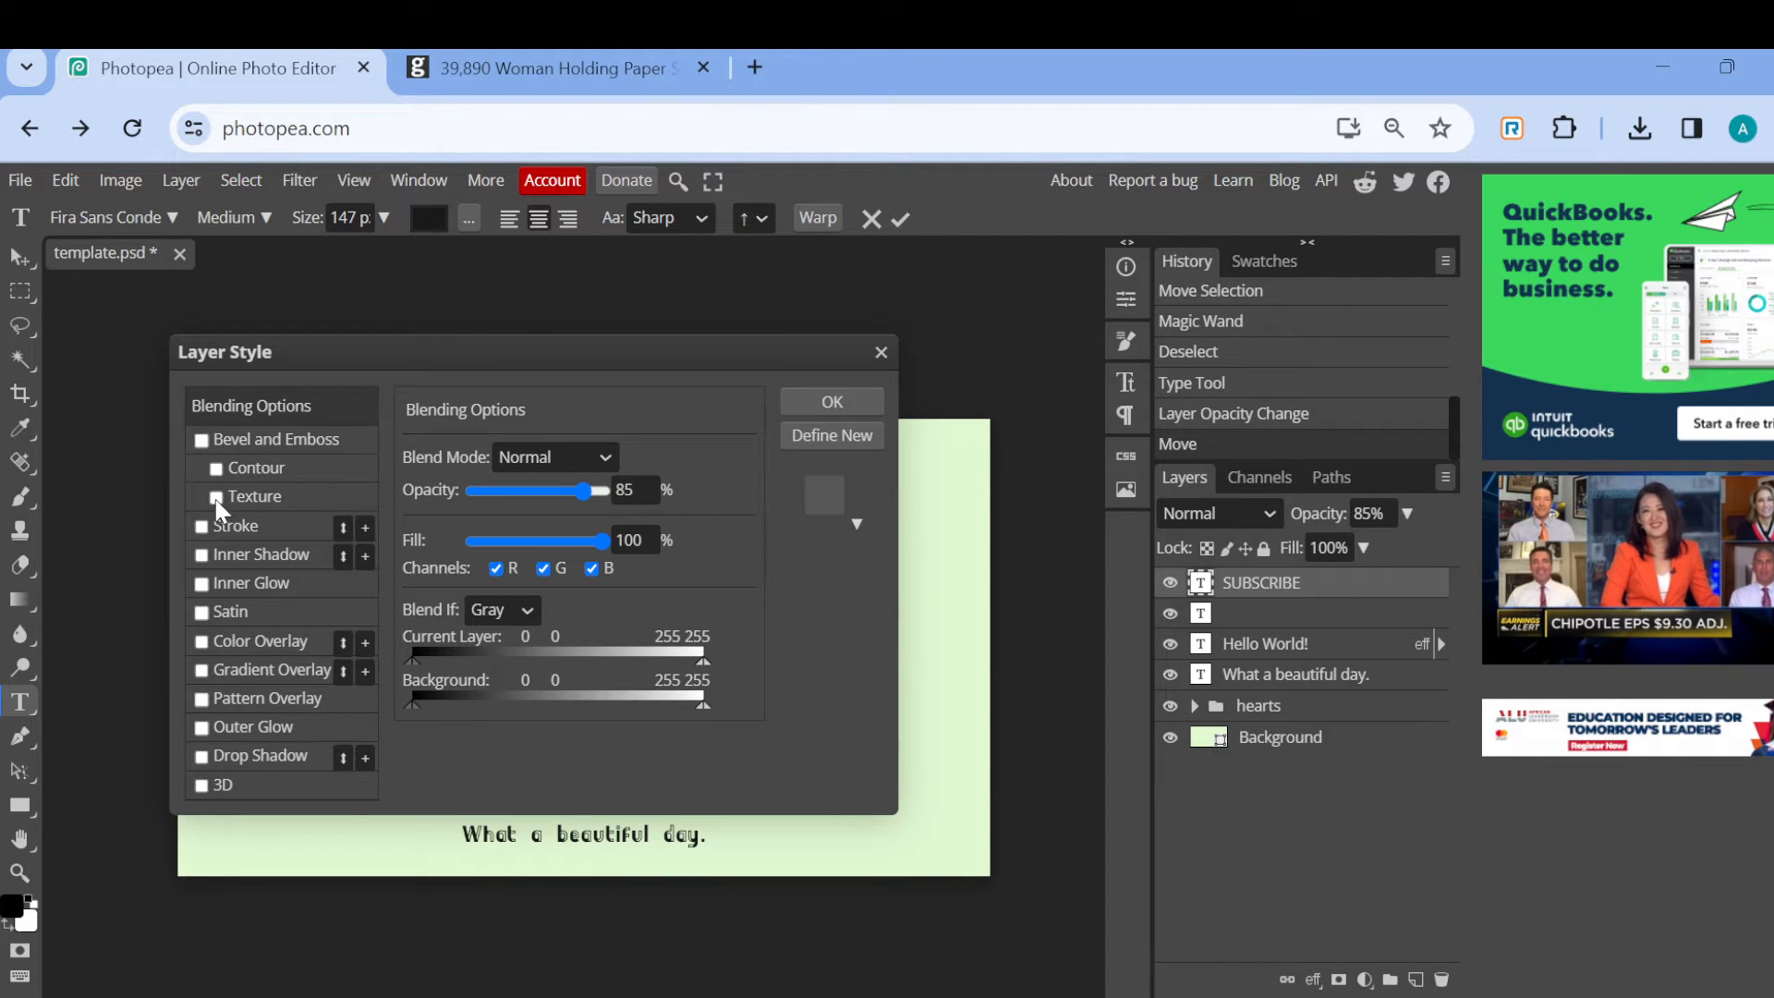
# Tick the Texture checkbox under Bevel and Emboss for SUBSCRIBE.
pyautogui.click(202, 497)
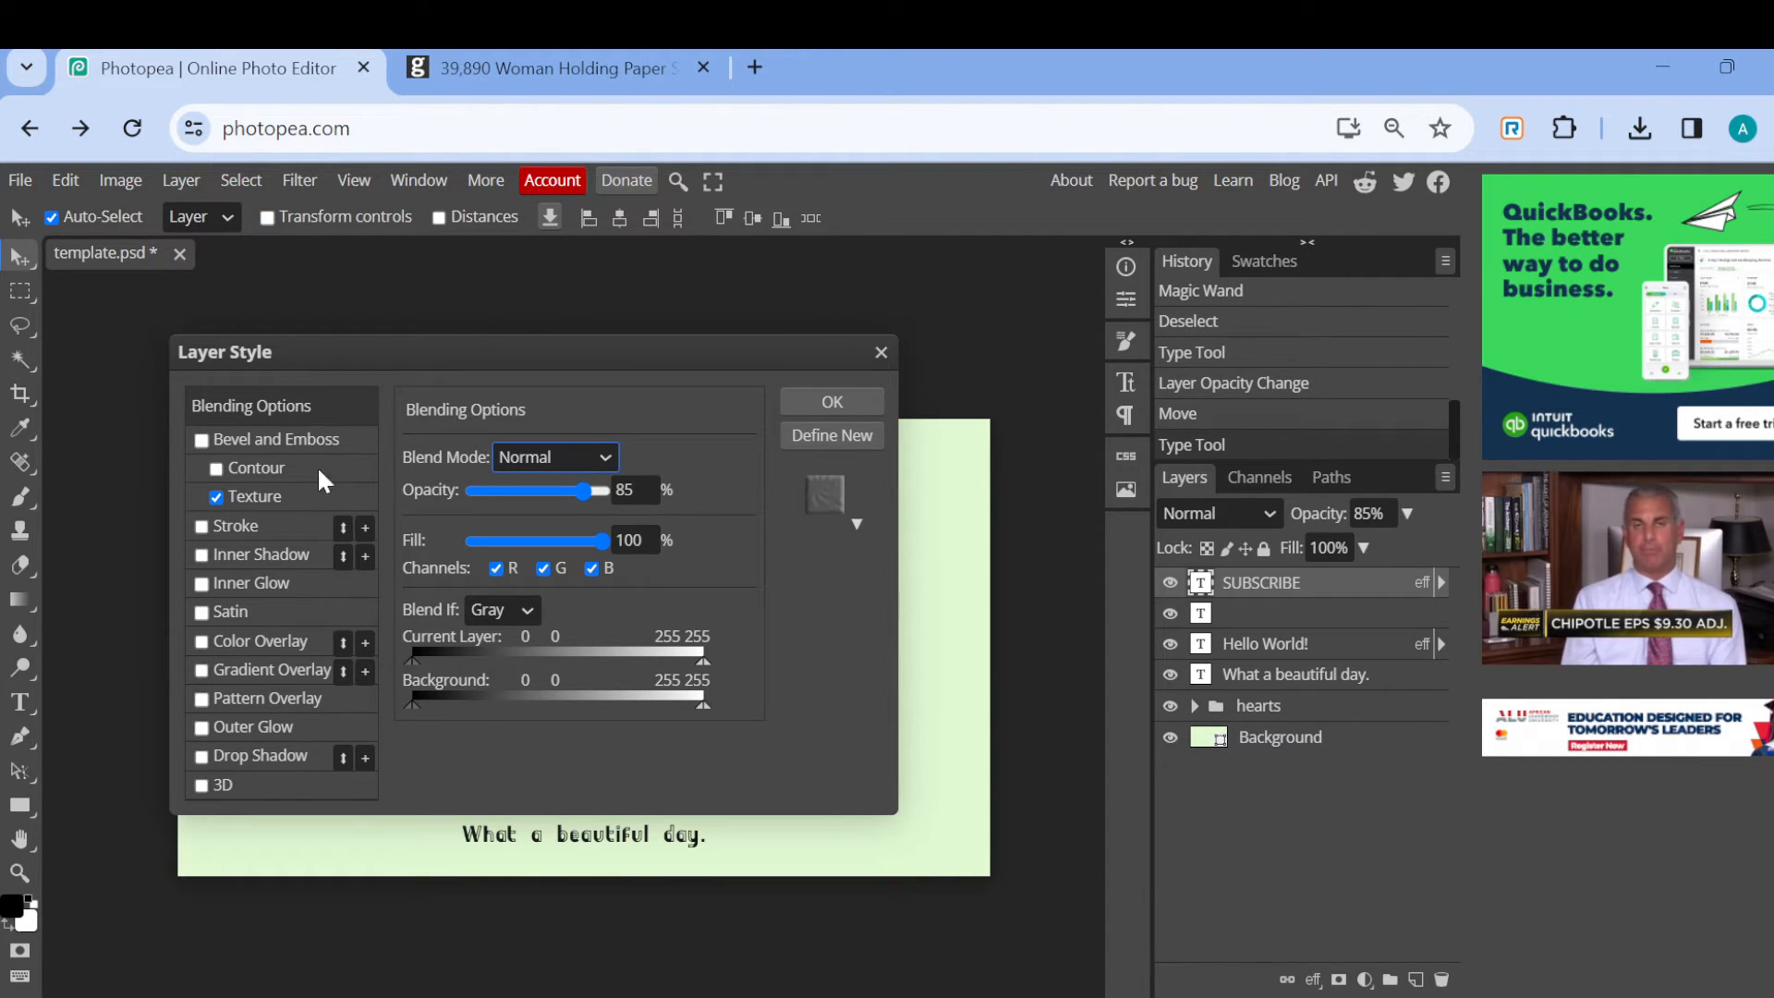
# Review Texture settings (Scale 100%, Depth 100%) and confirm the layer style with OK.
pyautogui.click(251, 495)
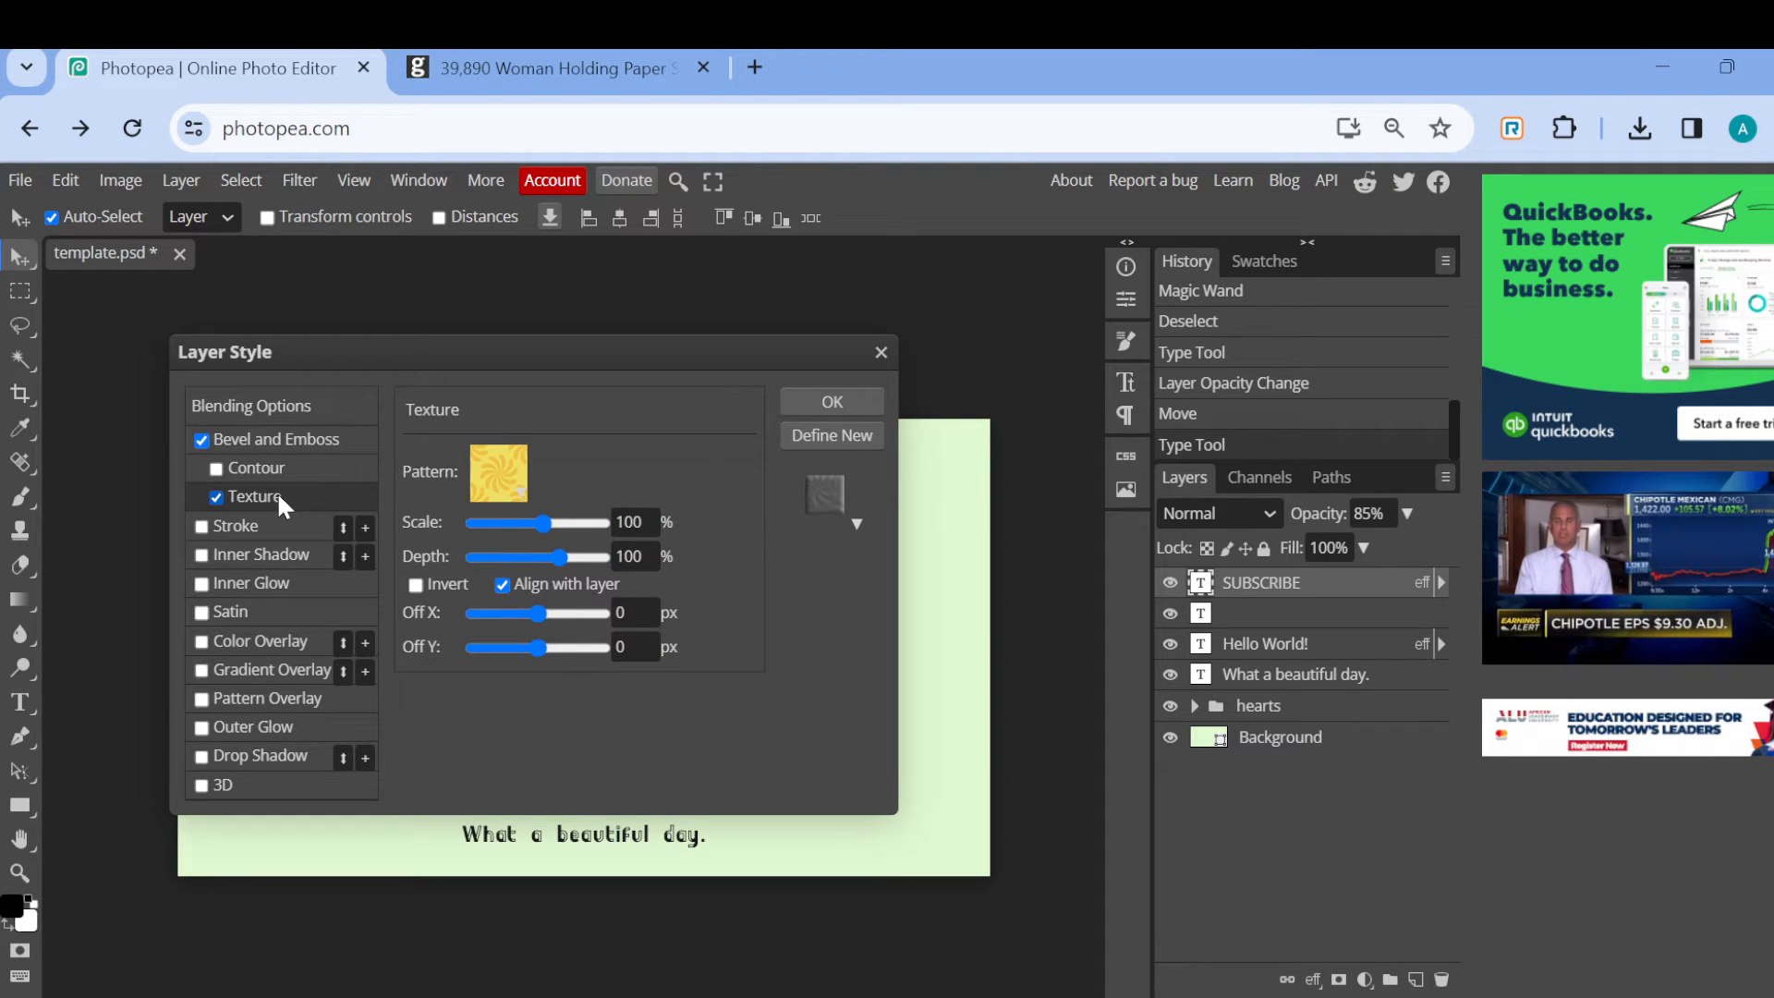
pyautogui.moveTo(598, 405)
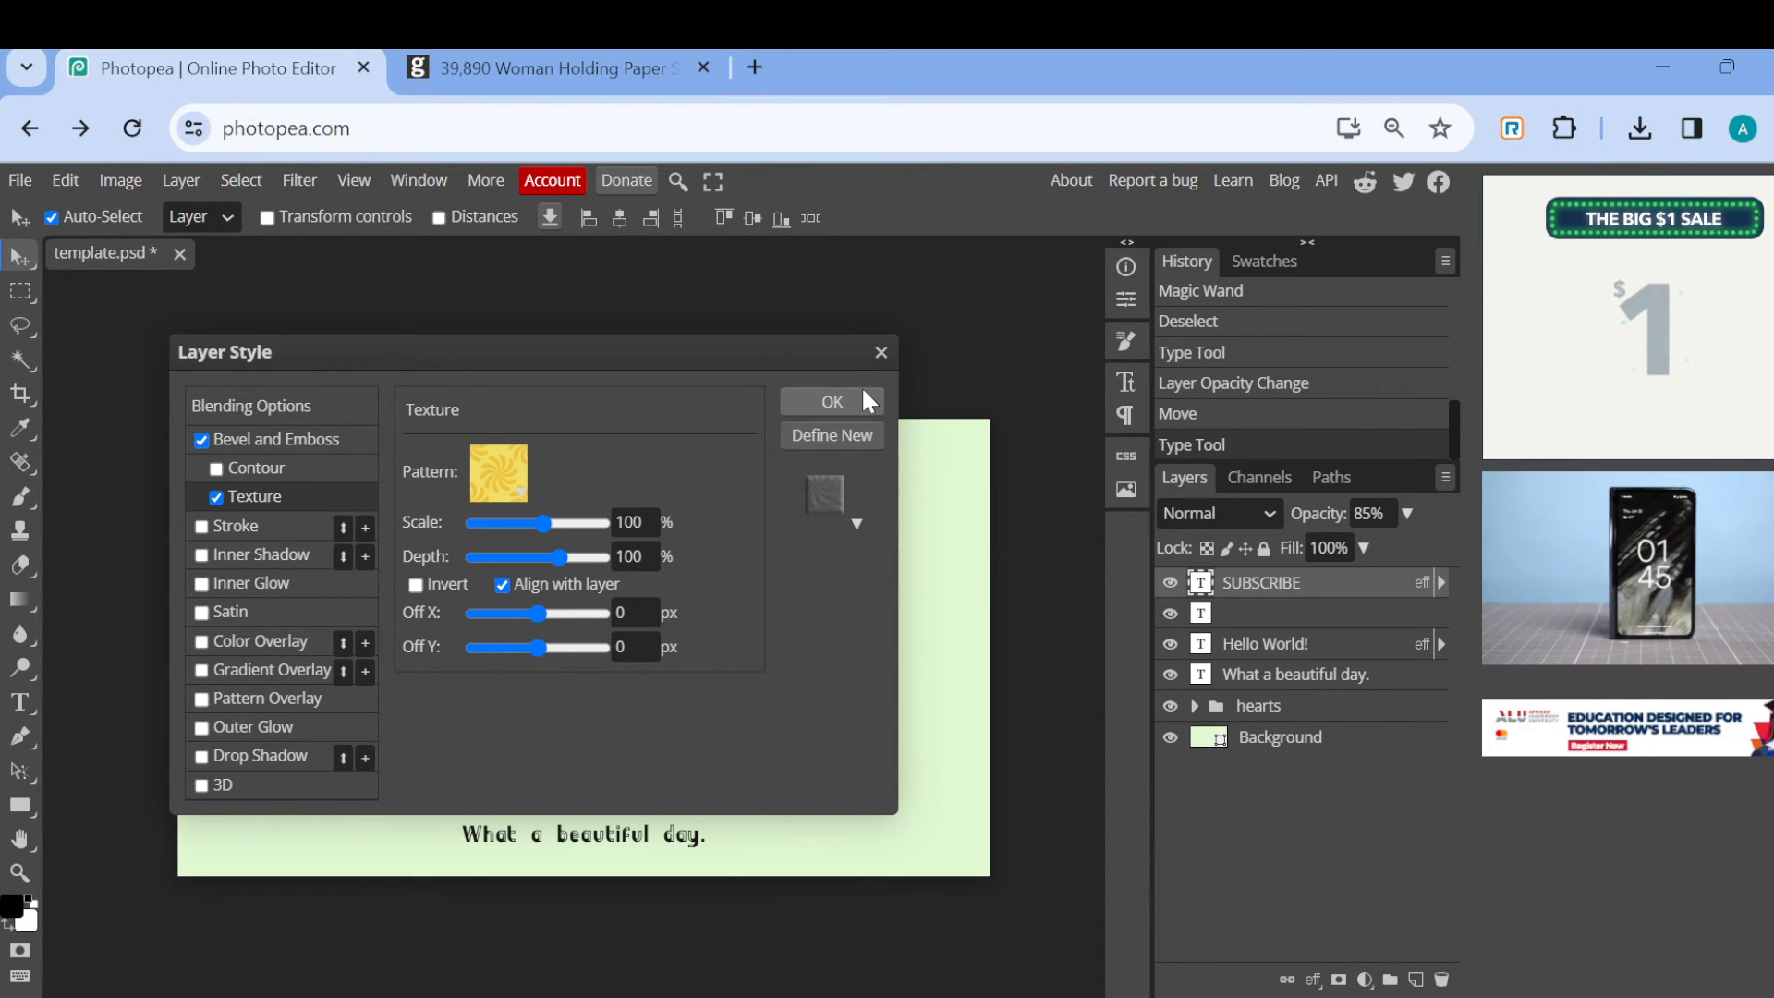
pyautogui.click(831, 402)
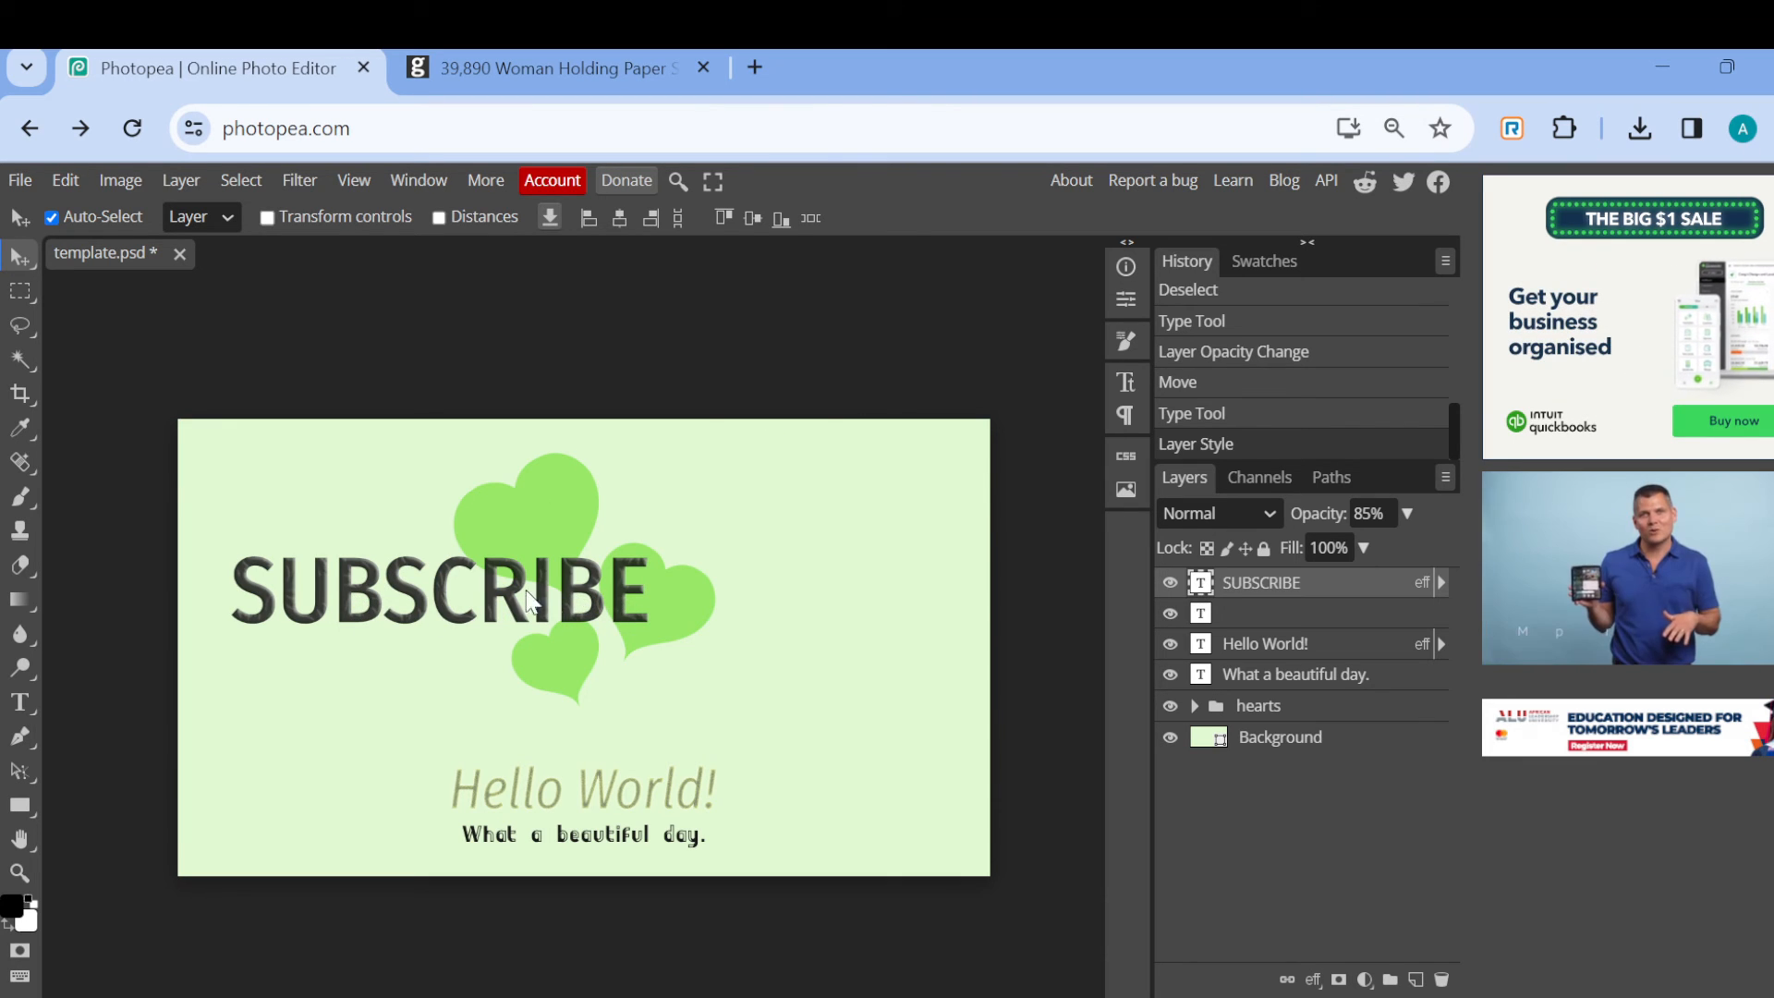
pyautogui.moveTo(726, 605)
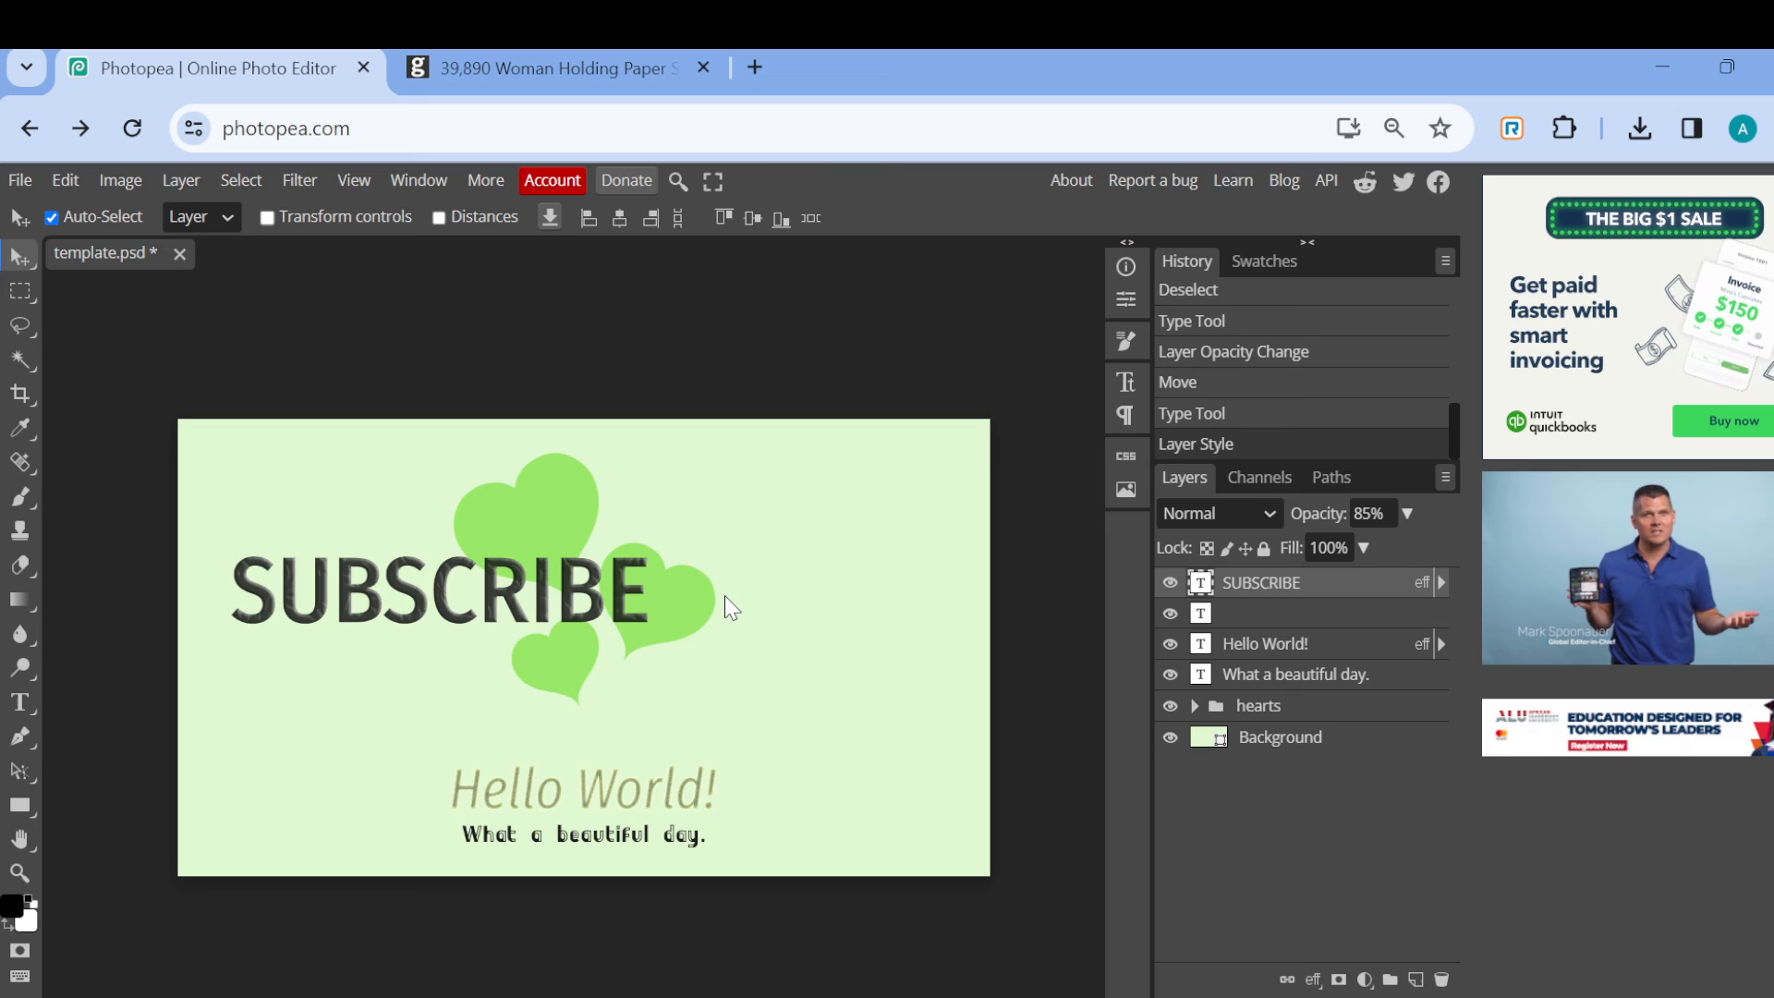